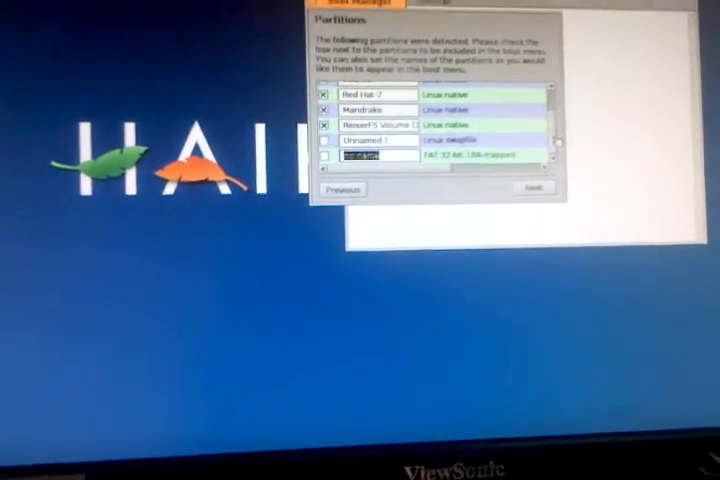
Accept the chosen partitions and keep Windows as the default boot entry with its timeout
click(530, 188)
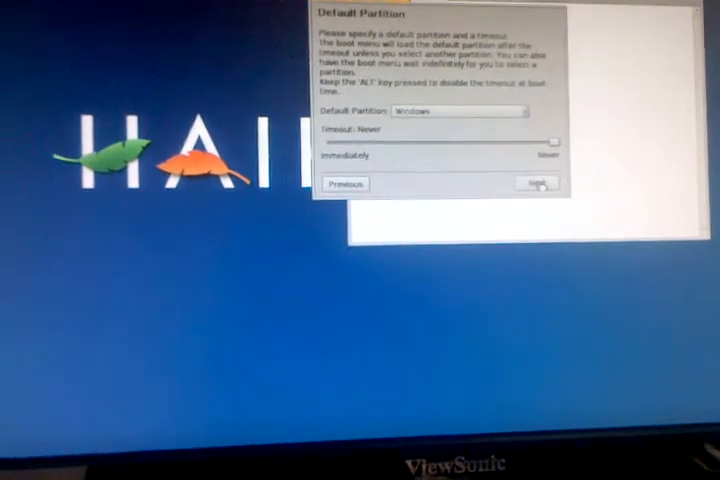
click(538, 184)
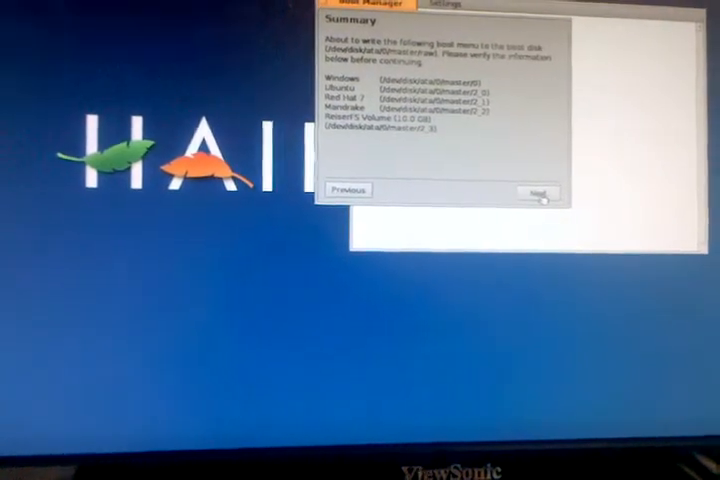
click(536, 190)
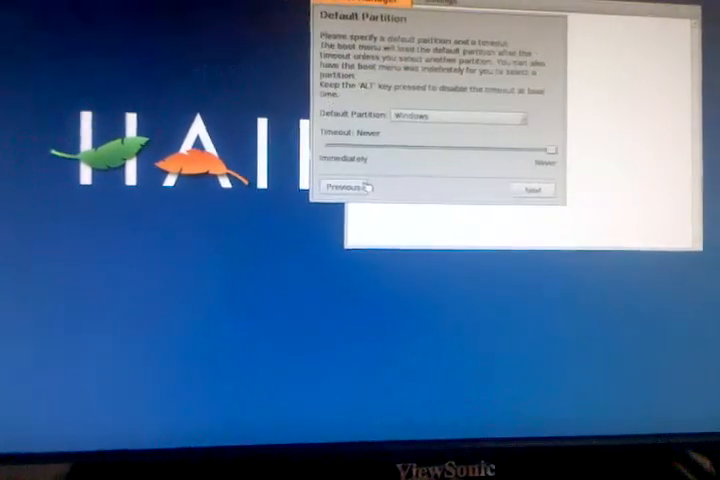
click(340, 188)
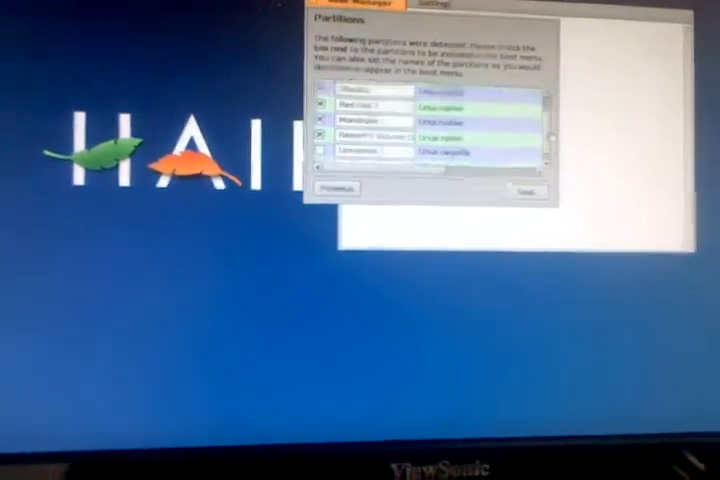
scroll(down, 3)
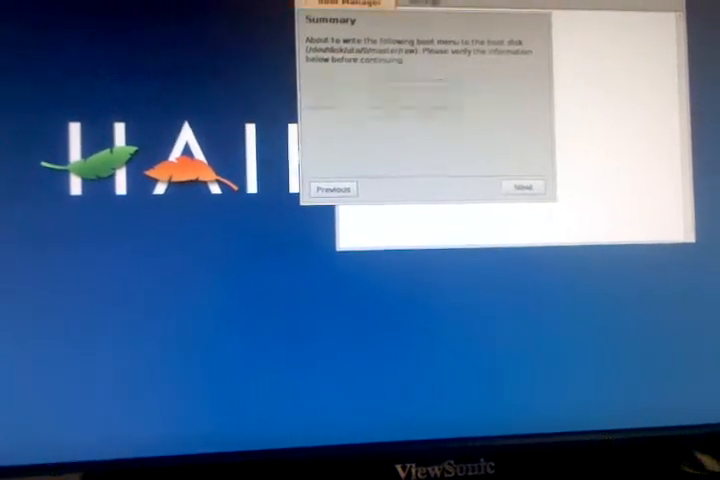
Write the boot menu to disk, reboot, and move the startup selection down to Mandrake
click(524, 188)
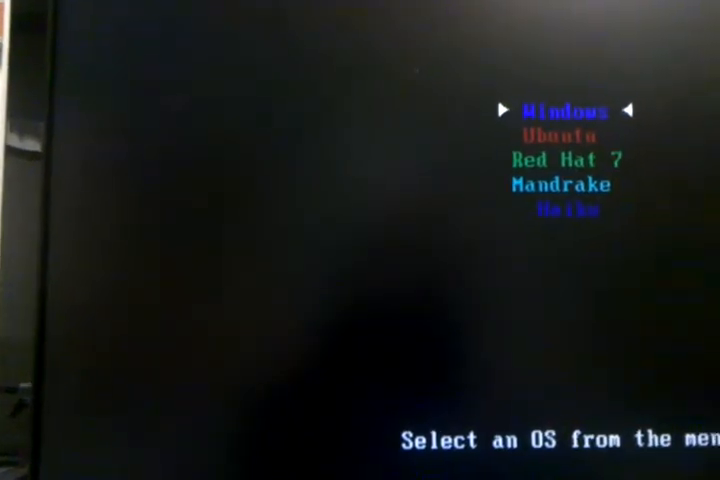
key(Down)
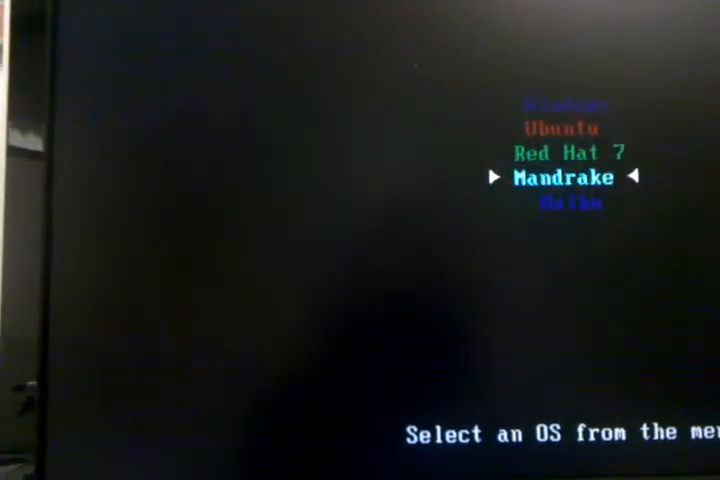